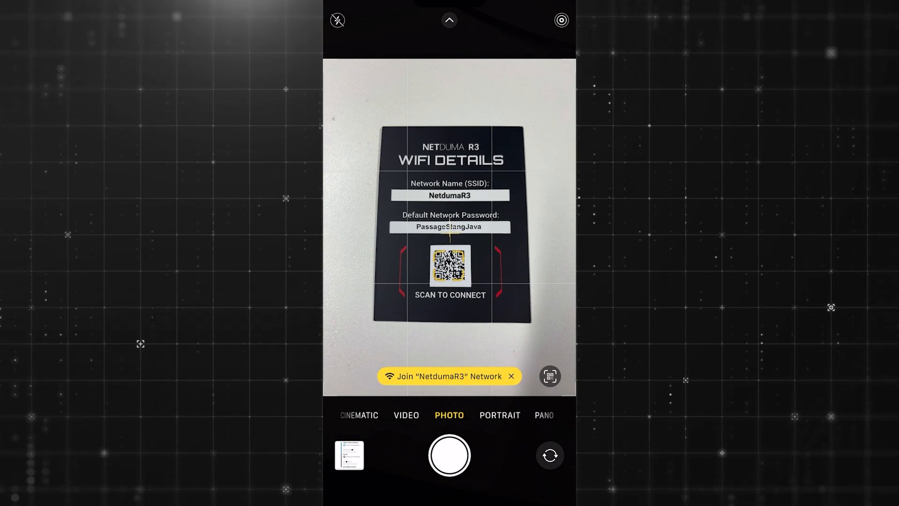
- Join the phone to the NetdumaR3 Wi-Fi network from the scanned QR code
left_click(448, 376)
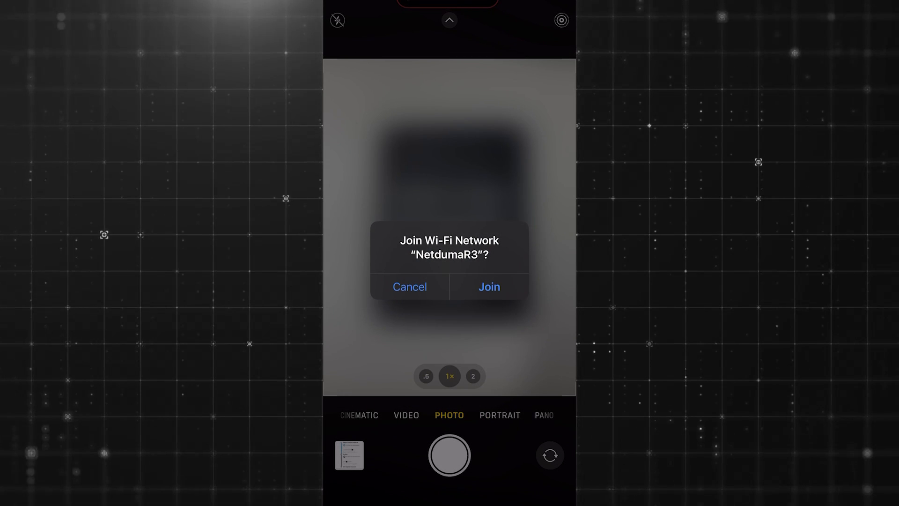
left_click(489, 287)
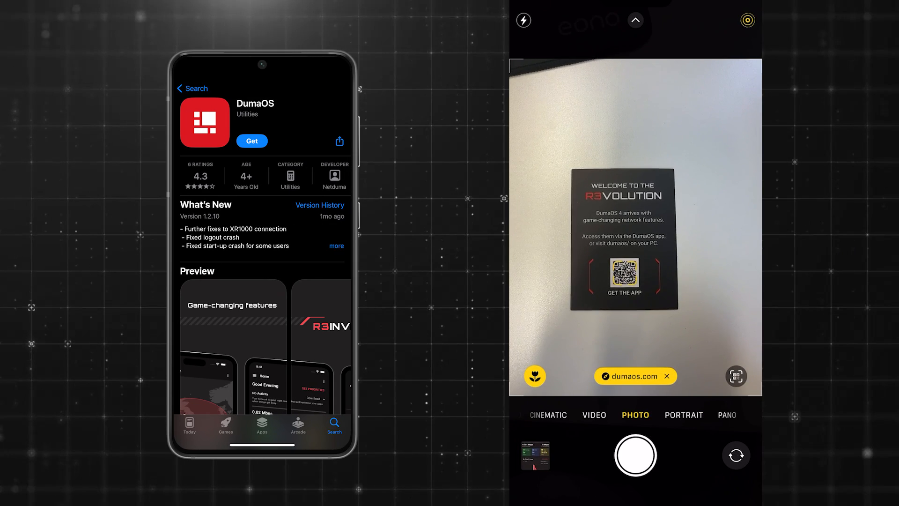
- Download the DumaOS app from its App Store page
left_click(633, 376)
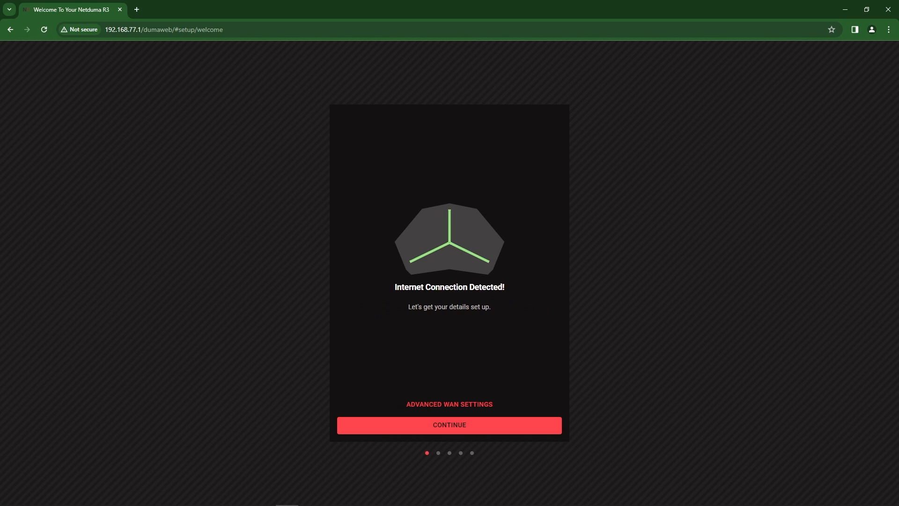
- Start router setup and accept the Terms and Conditions
left_click(449, 425)
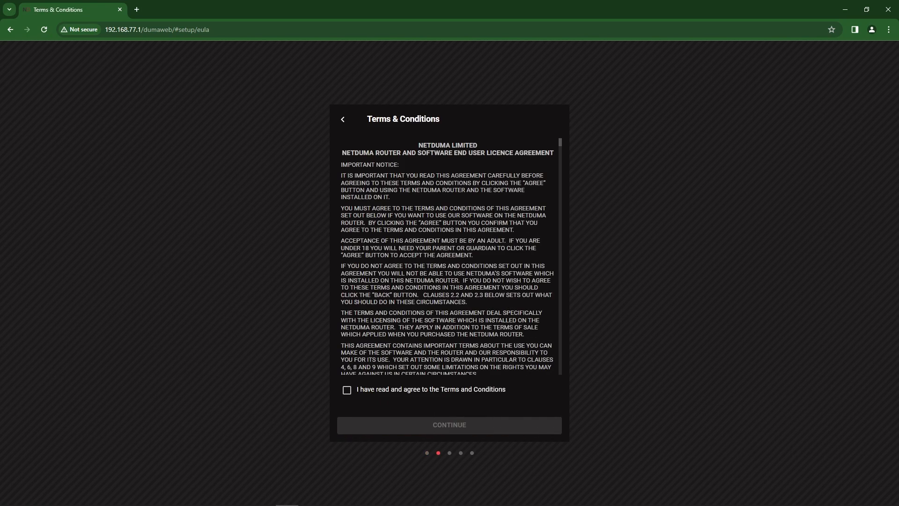
left_click(346, 390)
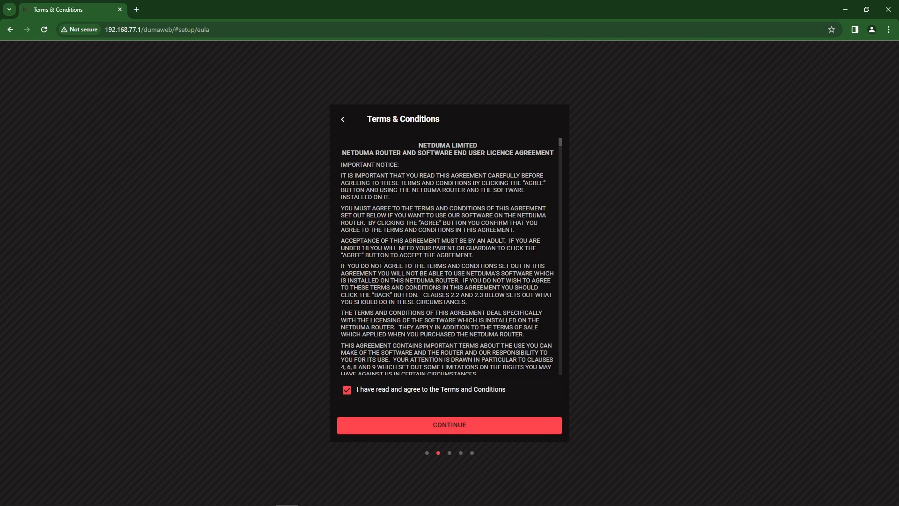
left_click(449, 424)
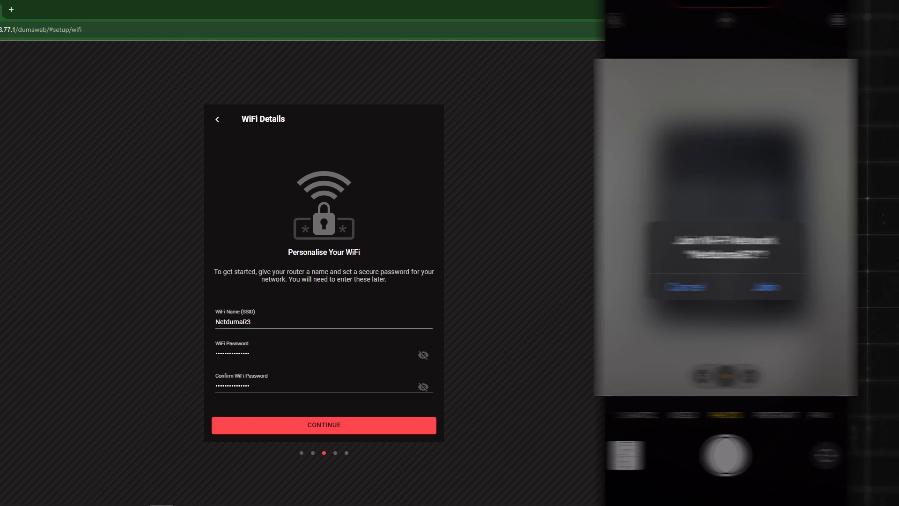
- Keep the NetdumaR3 Wi-Fi details, set the admin password, and save
left_click(323, 425)
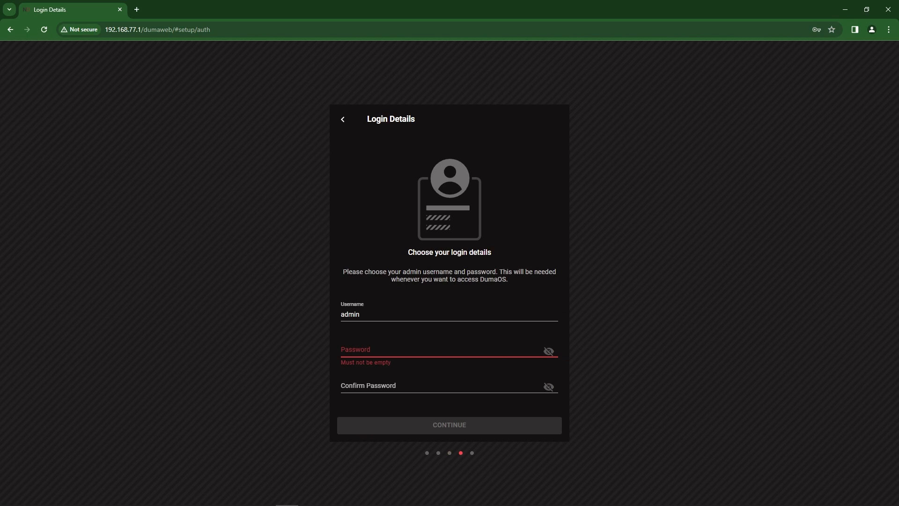
left_click(449, 351)
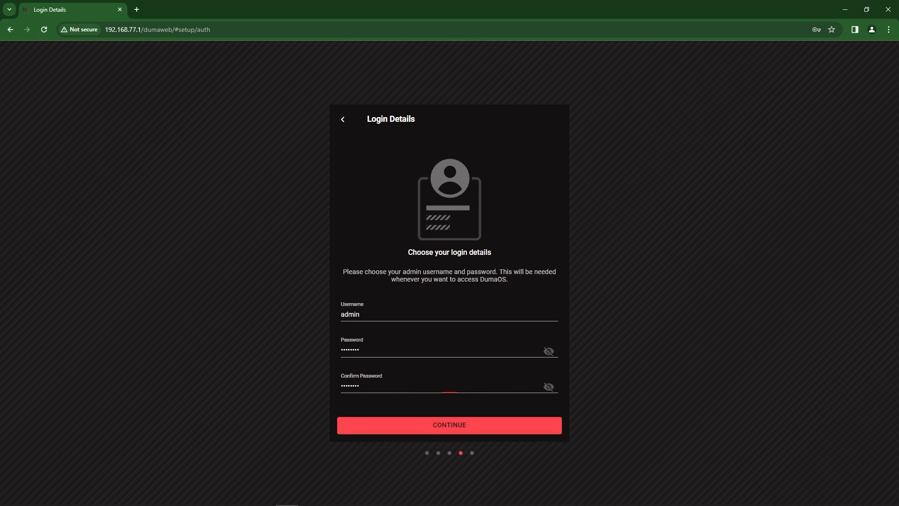
left_click(449, 424)
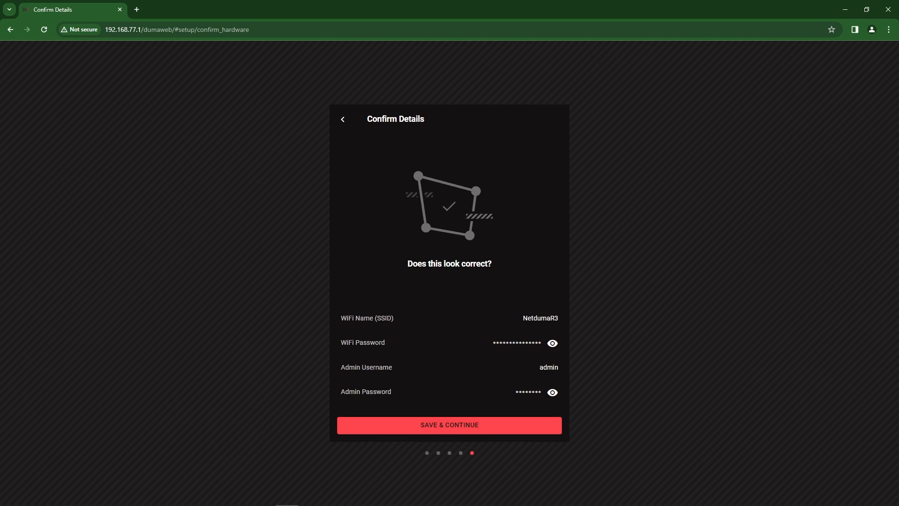
left_click(449, 425)
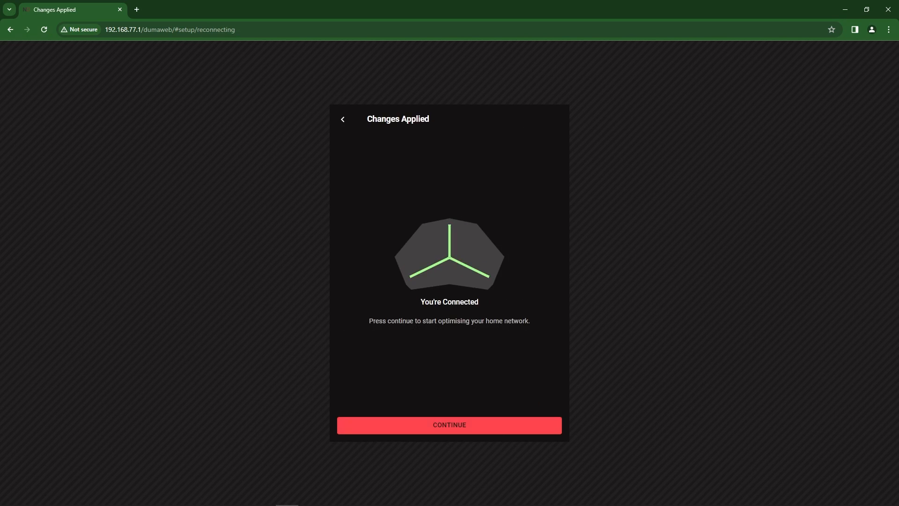
left_click(449, 425)
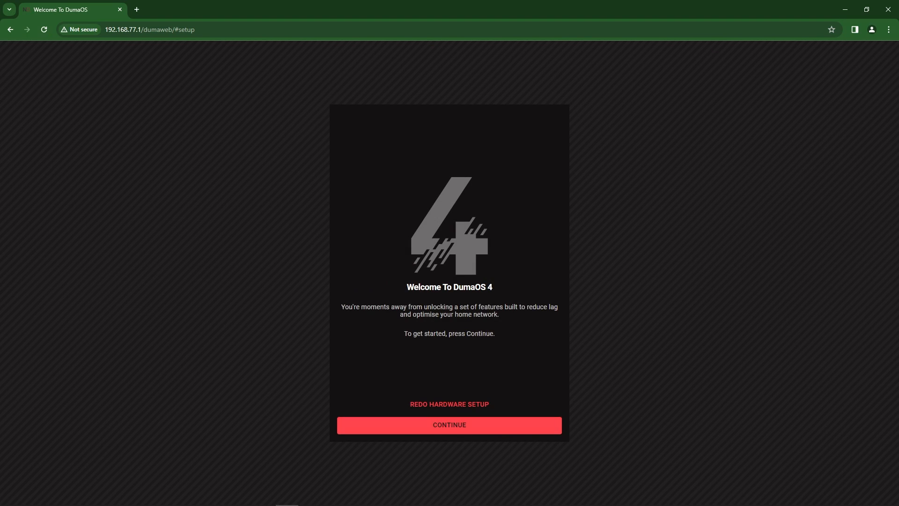
- Run the speed test and confirm Gaming, Video & Streaming, Work From Home priorities
left_click(449, 425)
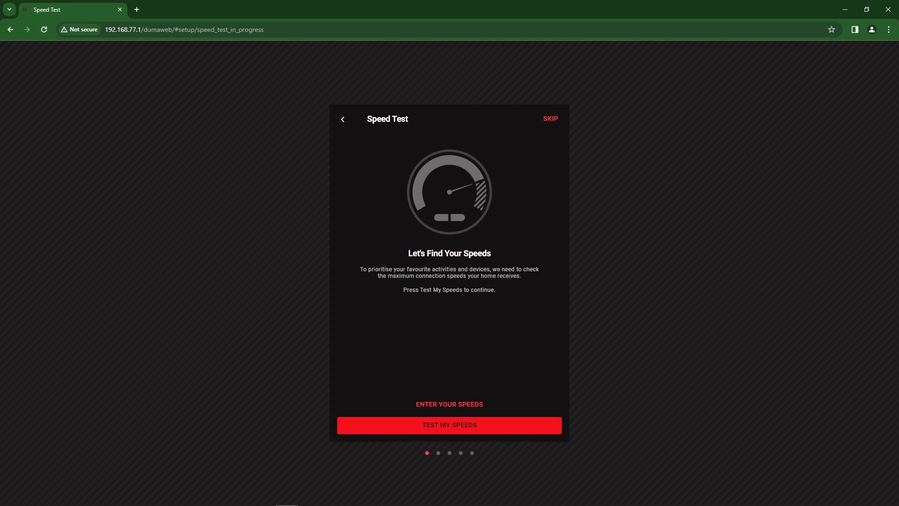
left_click(449, 425)
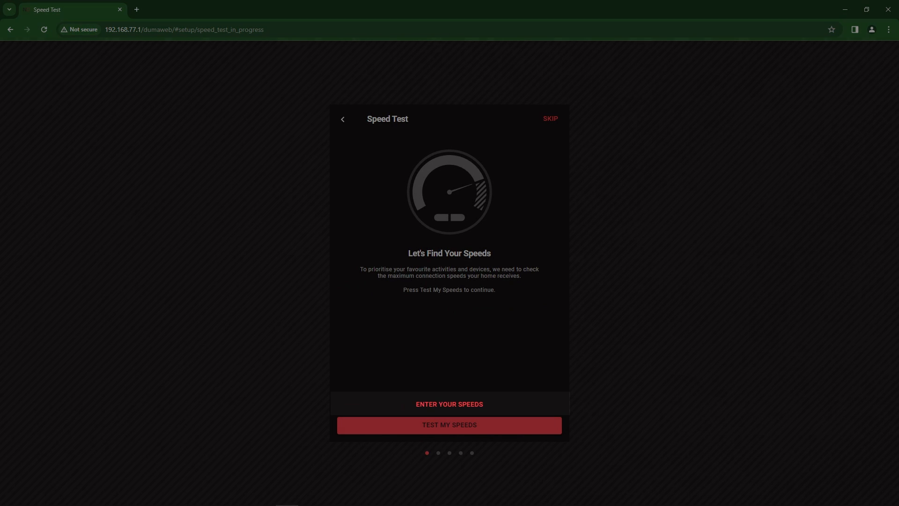
left_click(449, 425)
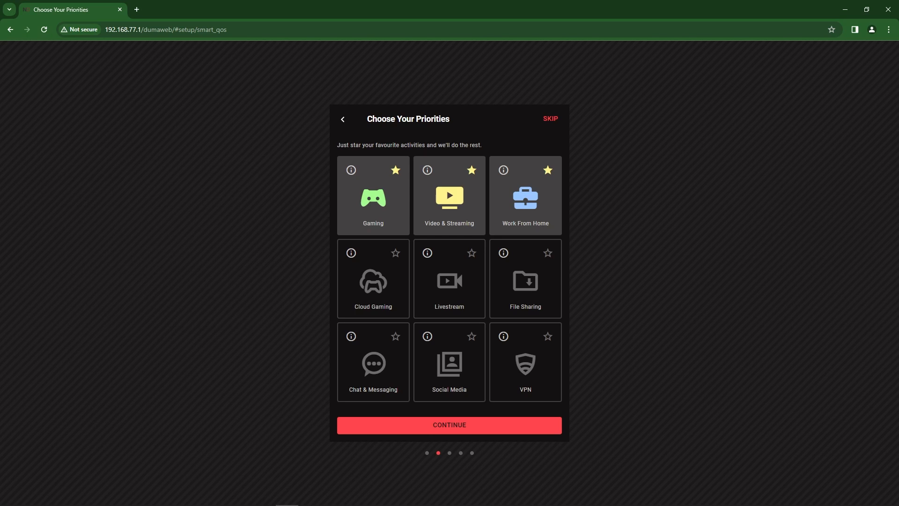
left_click(449, 424)
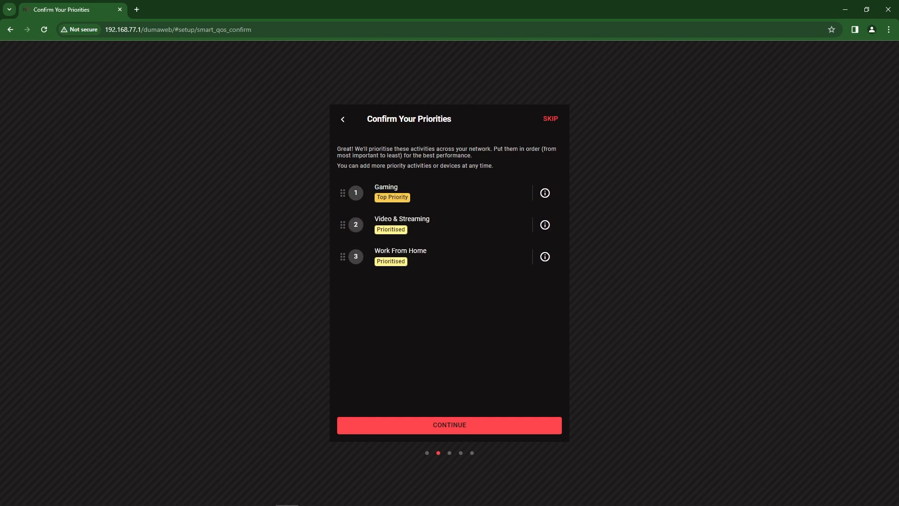
left_click(449, 425)
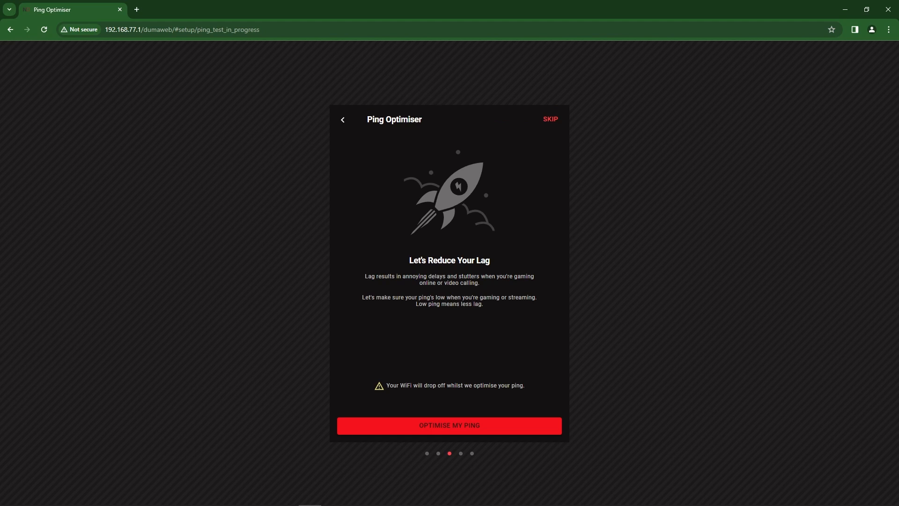
- Run the Ping Optimiser and apply the settings cutting ping from 58.5 to 12.0 ms
left_click(450, 426)
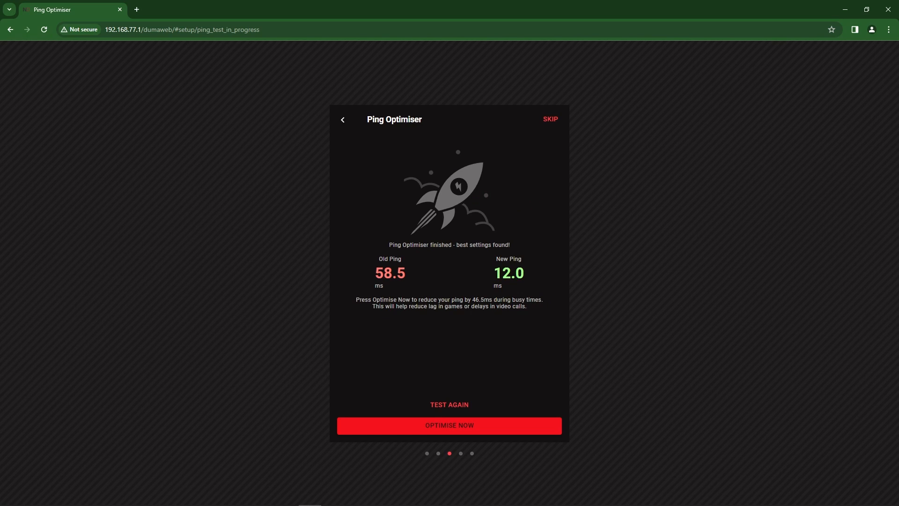
left_click(449, 425)
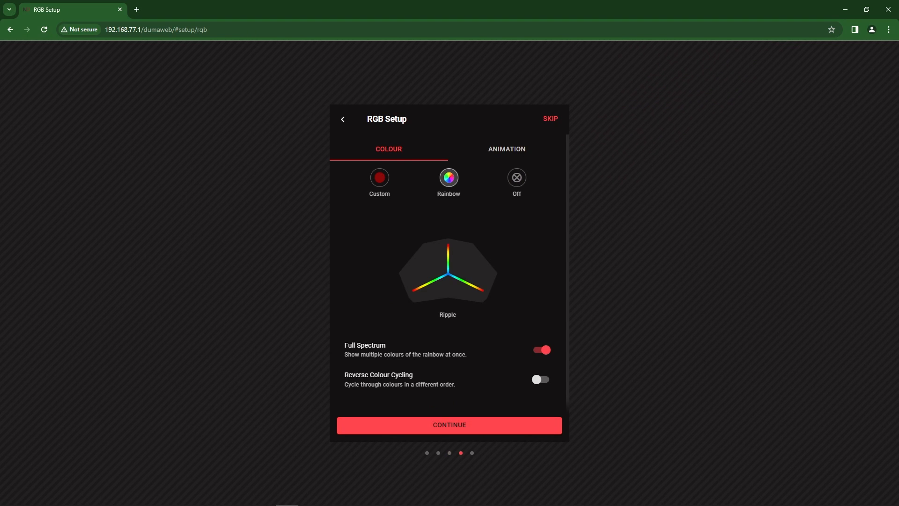
- Review the lighting animation options and keep the rainbow lighting
left_click(506, 149)
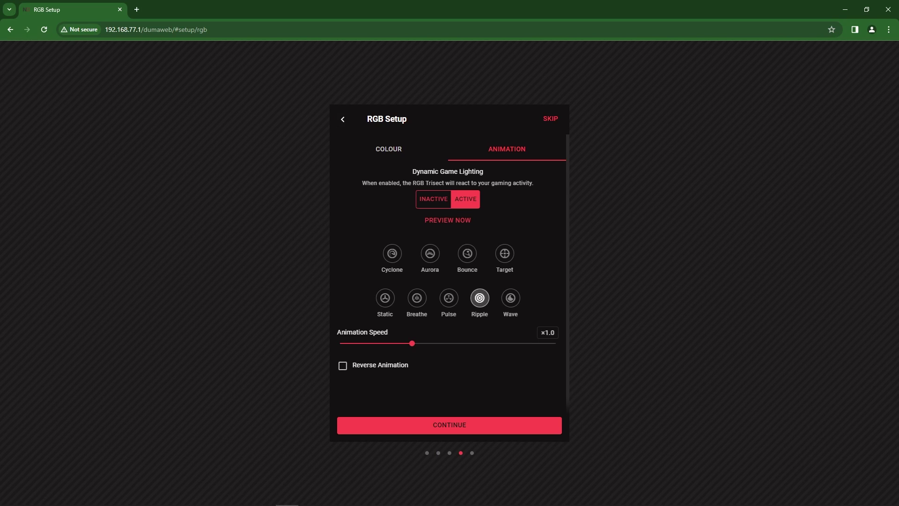
left_click(388, 149)
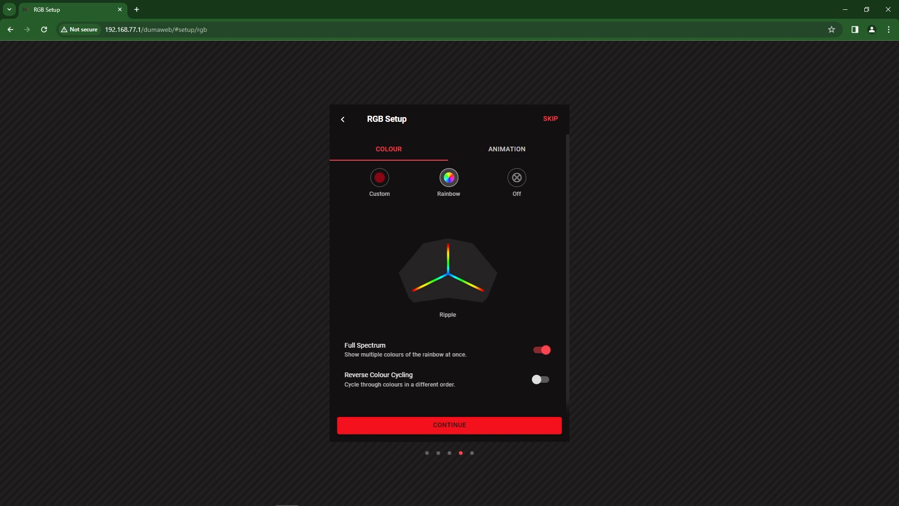
left_click(449, 425)
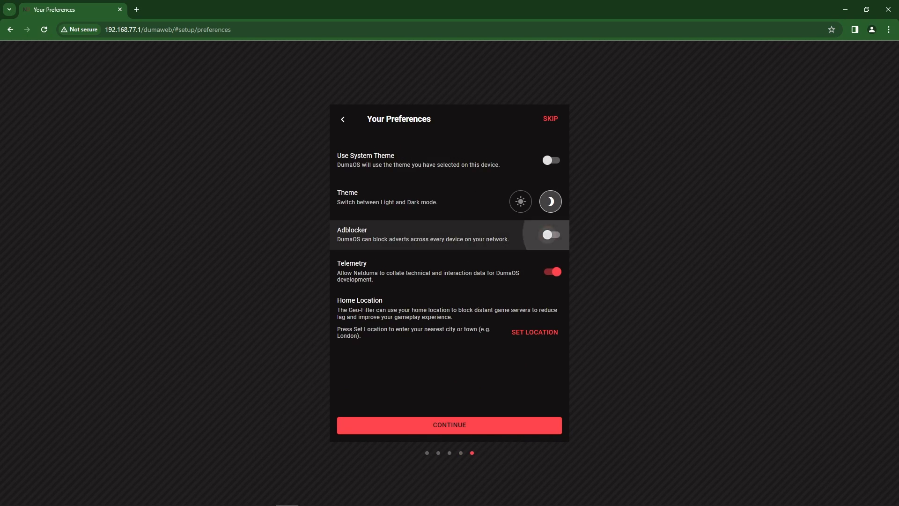
- Set the home location to Cambridge, GBR and save the preferences
left_click(533, 332)
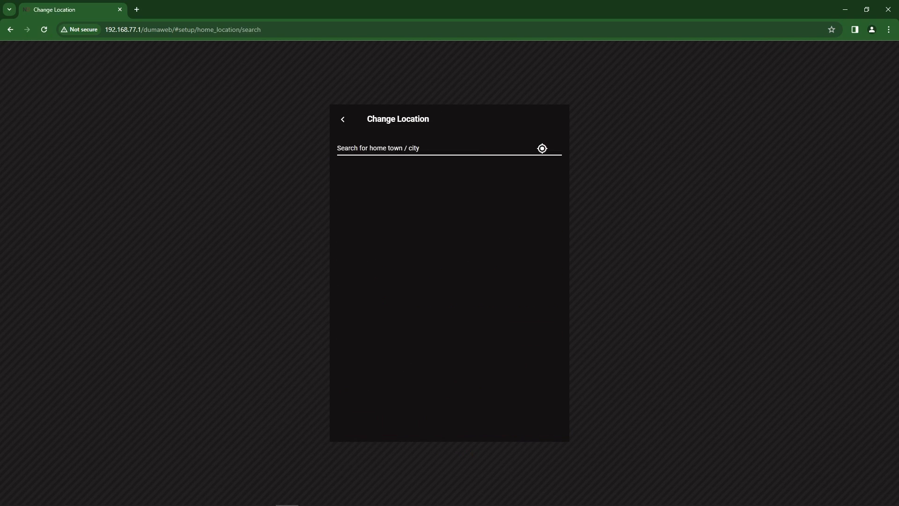
type("cambridge")
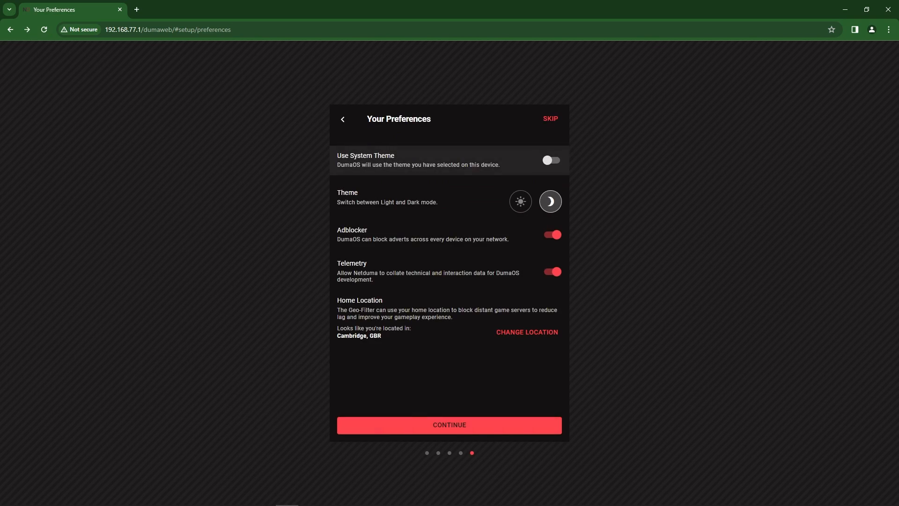
left_click(449, 425)
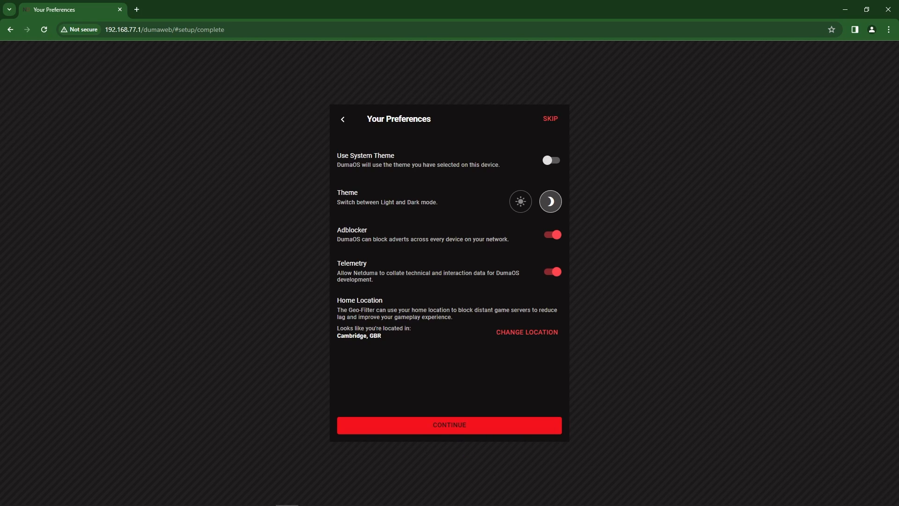
- Enter DumaOS and add a Gaming PC playing Call of Duty (Series) to the Geo-Filter
left_click(449, 425)
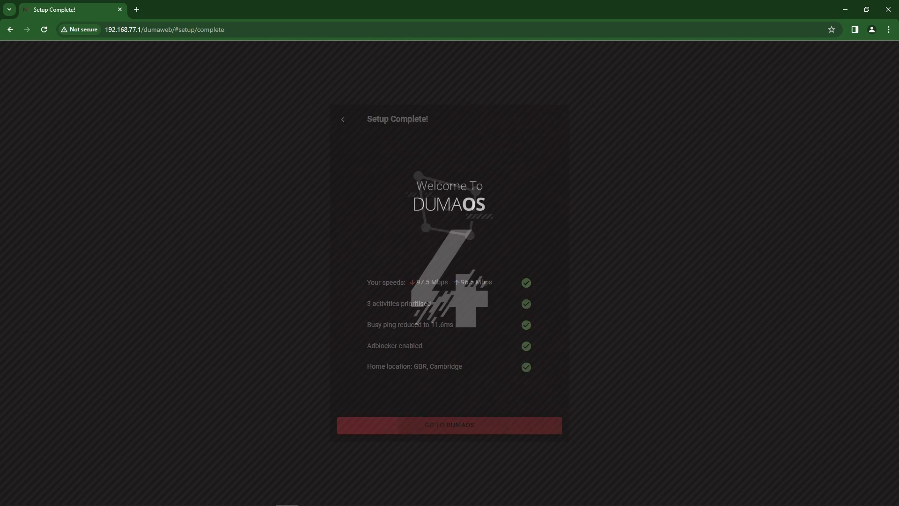
left_click(449, 424)
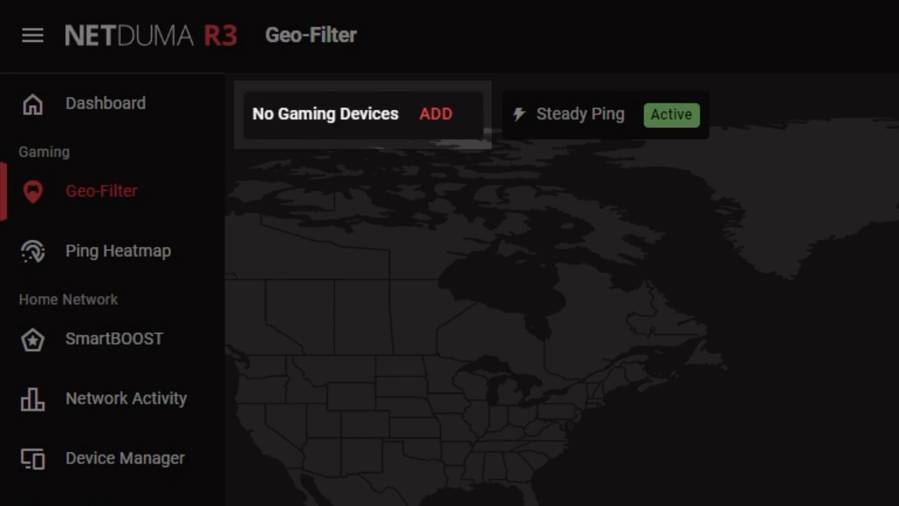
left_click(435, 113)
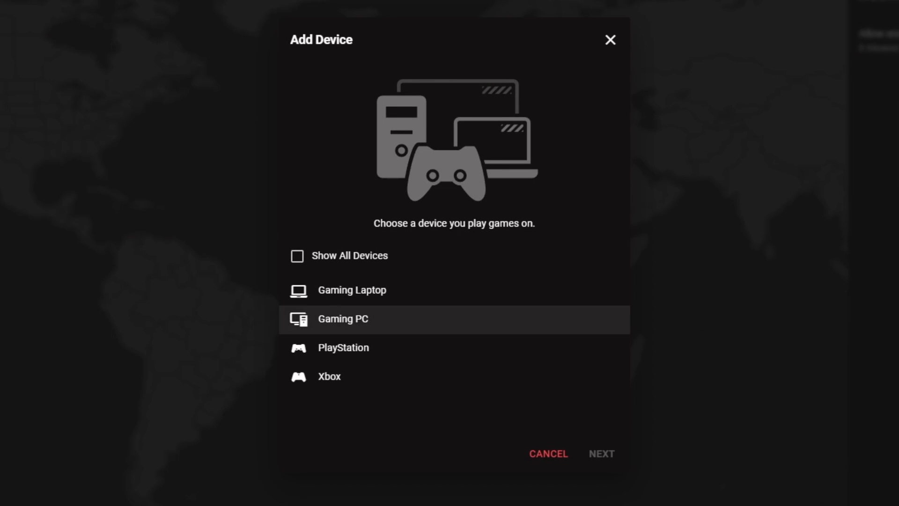
left_click(601, 454)
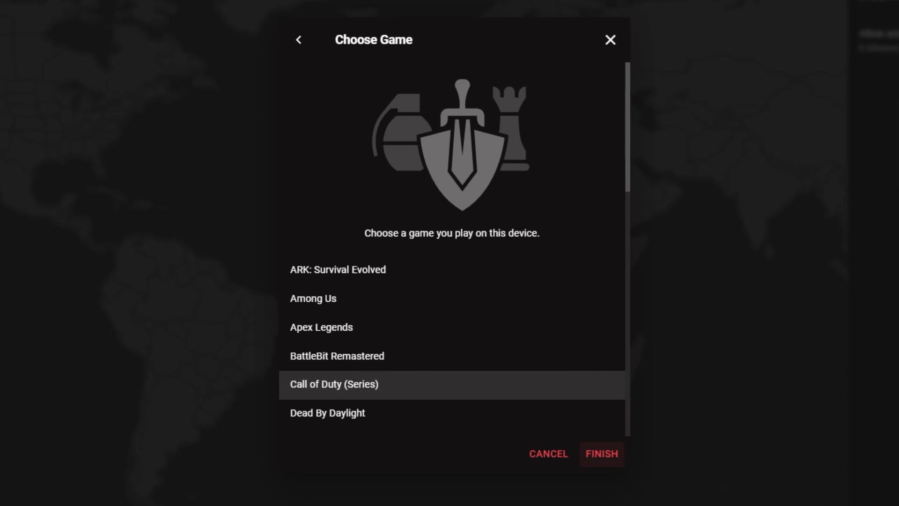
left_click(601, 454)
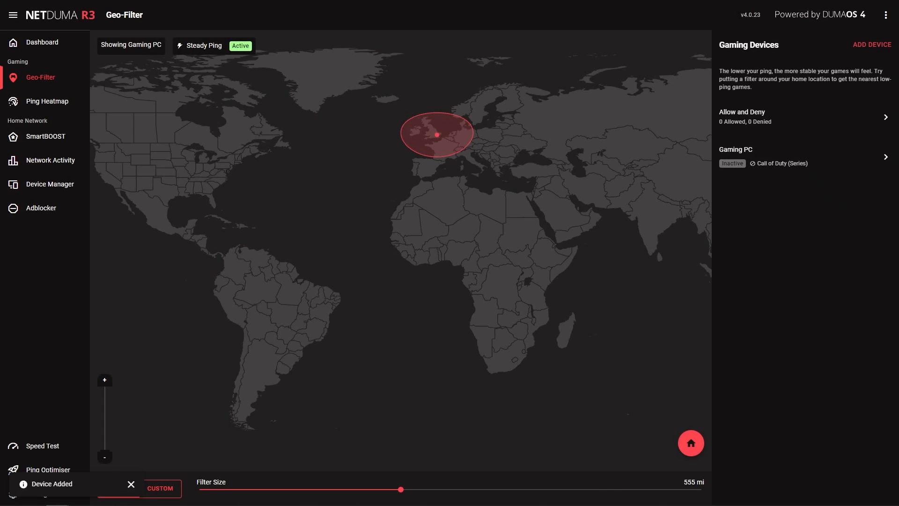
left_click(48, 101)
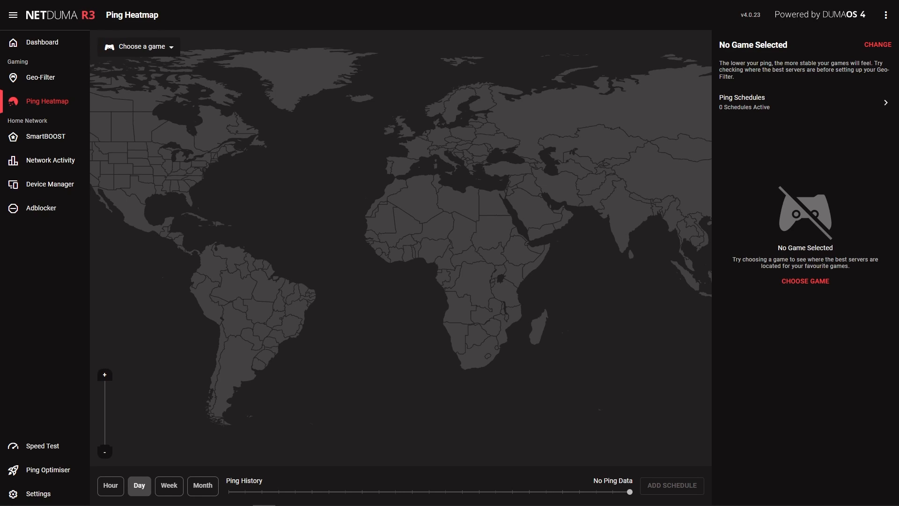
- Show and refresh Ping Heatmap servers for CoD: Modern Warfare III, then return to Geo-Filter
left_click(138, 47)
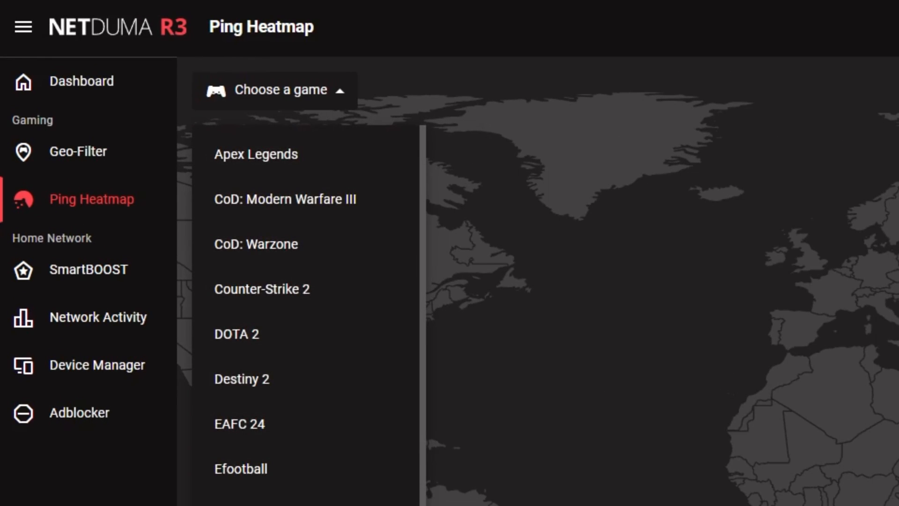
mouse_move(286, 199)
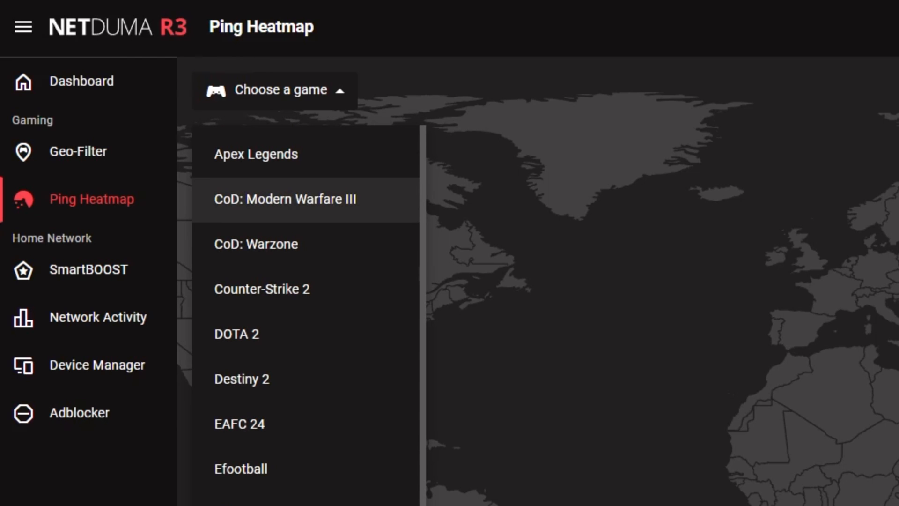
left_click(286, 199)
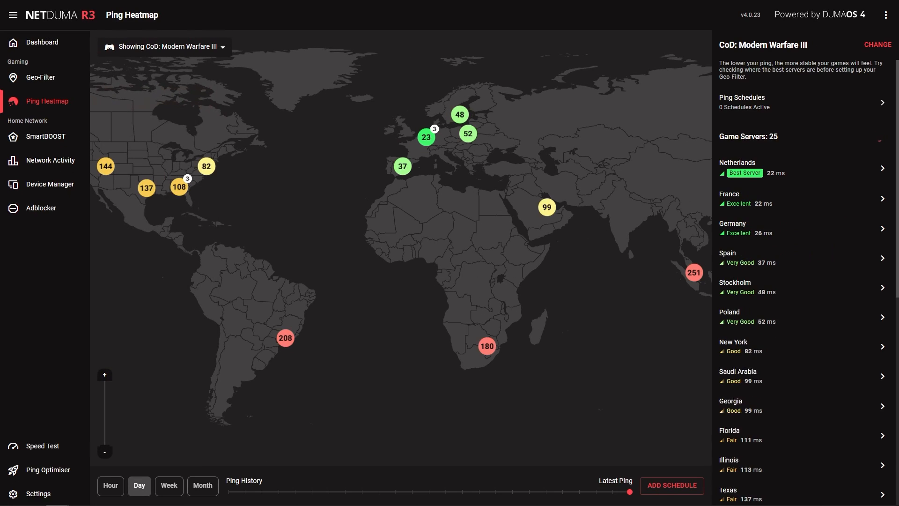
left_click(877, 136)
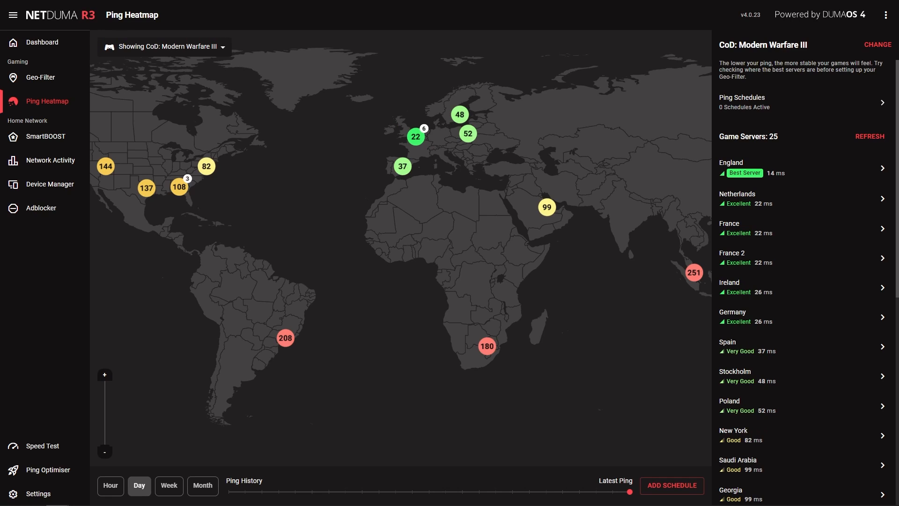
left_click(40, 78)
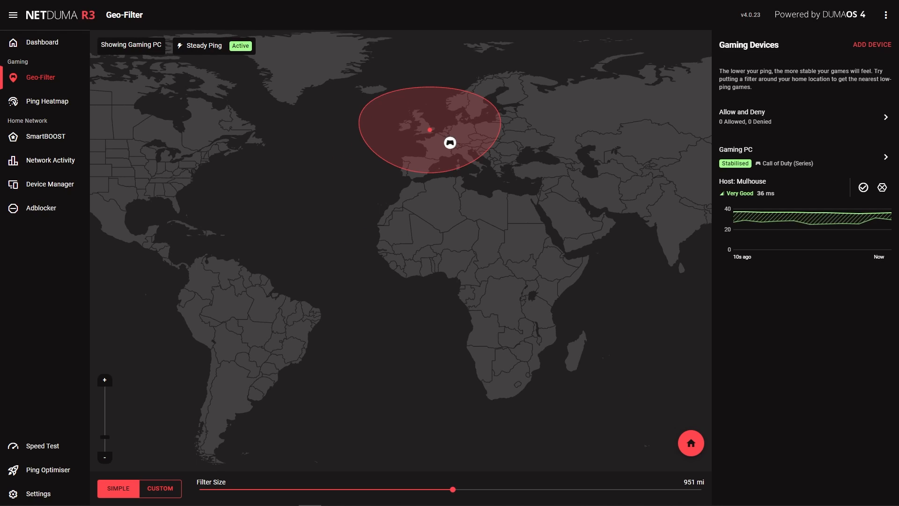
- Open the Netduma R3 playlist of DumaOS 4 feature videos
left_click(882, 186)
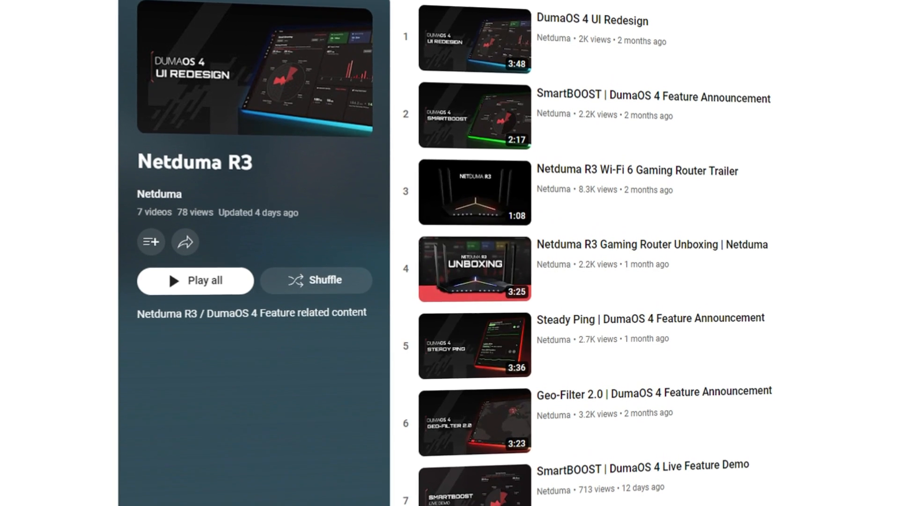
- Scroll the playlist and return to the SmartBOOST Priorities panel
scroll("down", 3)
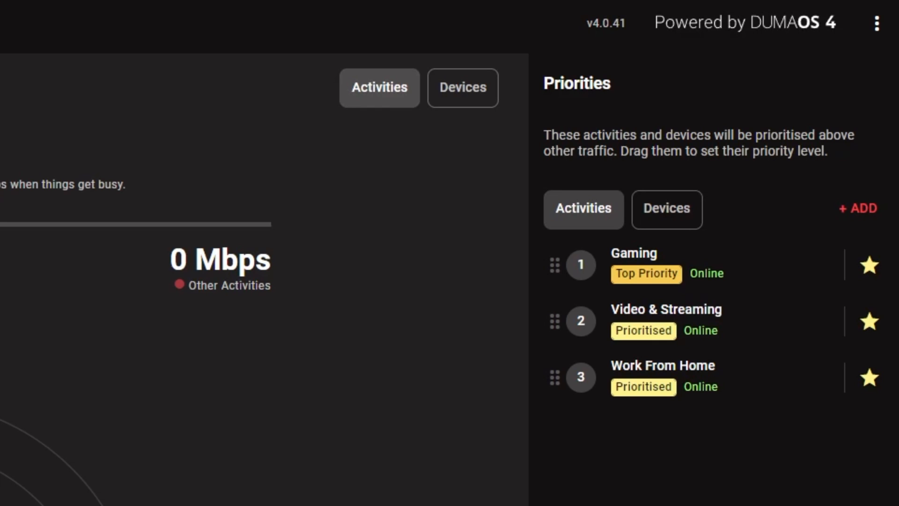
- Add Livestream to SmartBOOST priorities, ranked second below Gaming
left_click(858, 208)
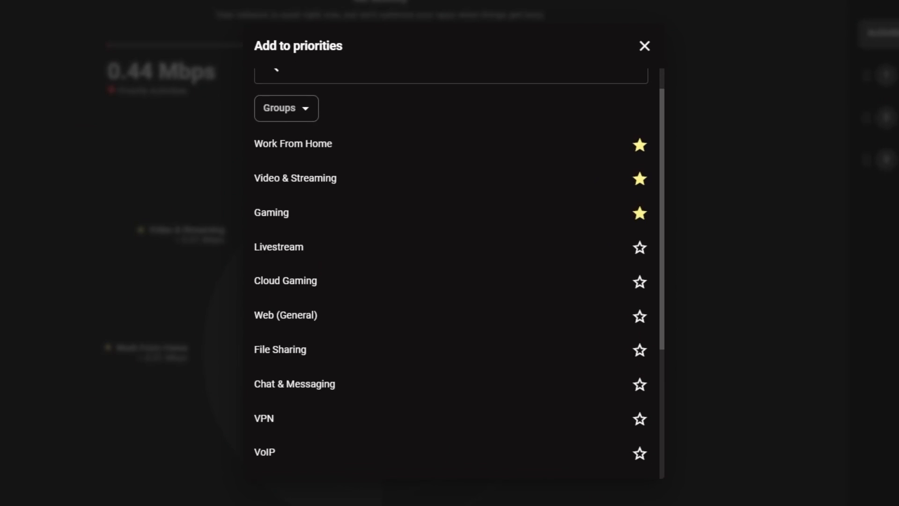
scroll("down", 3)
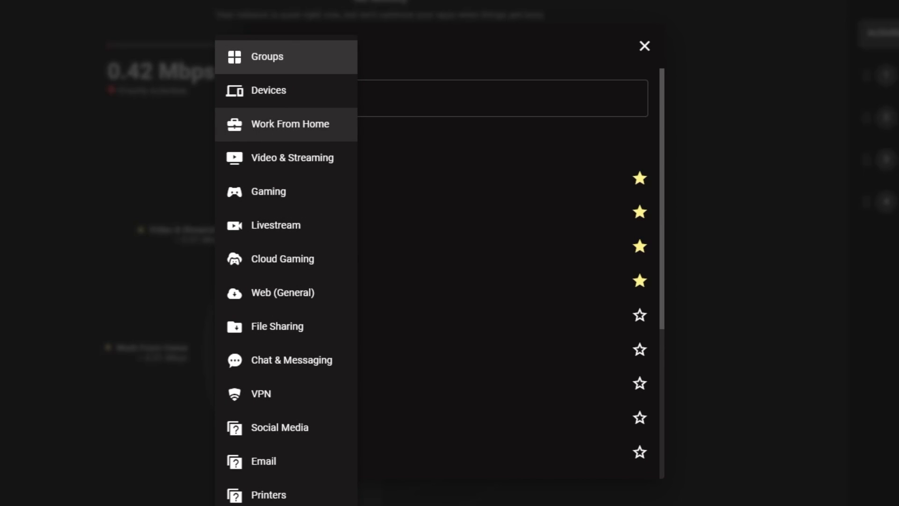
mouse_move(268, 191)
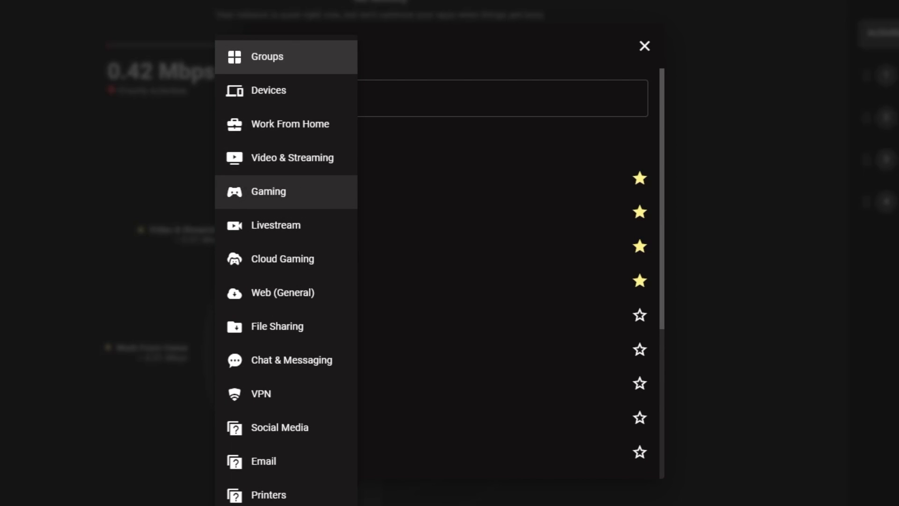
left_click(268, 191)
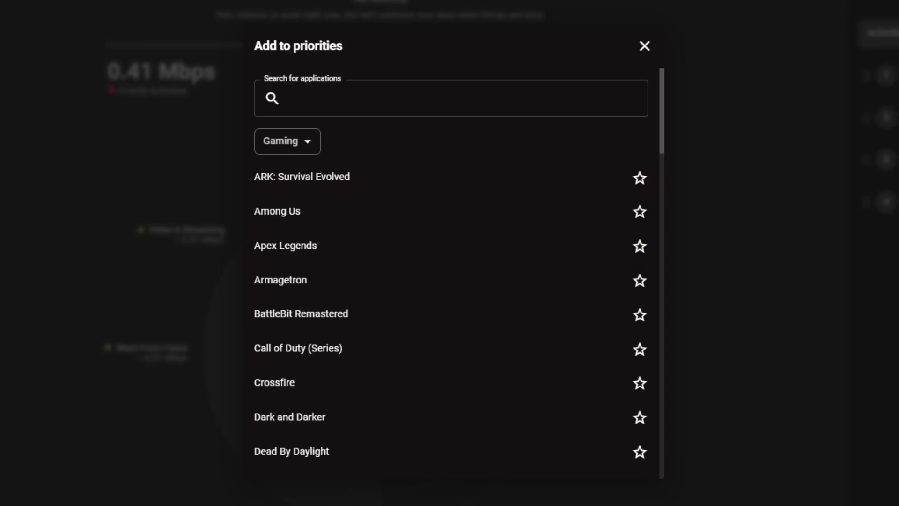
left_click(644, 46)
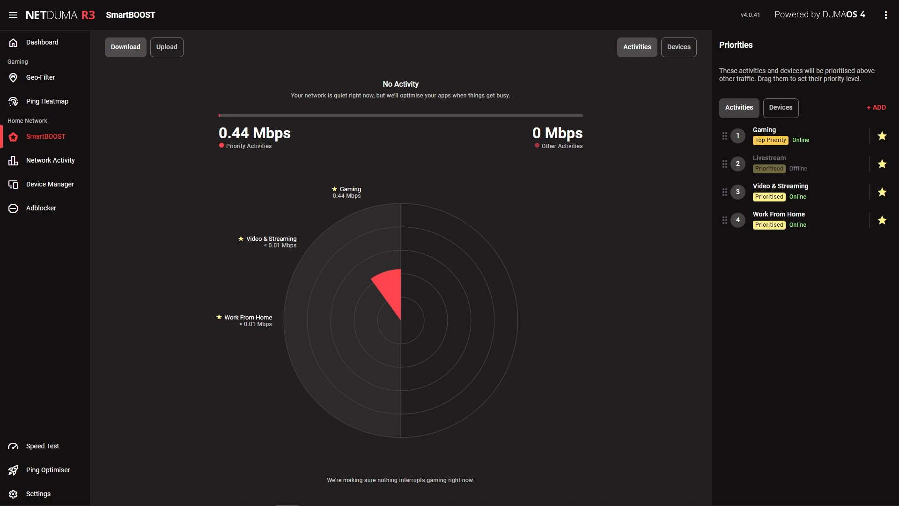
- View today's Network Activity usage chart, then the Device Manager map of six devices
left_click(55, 160)
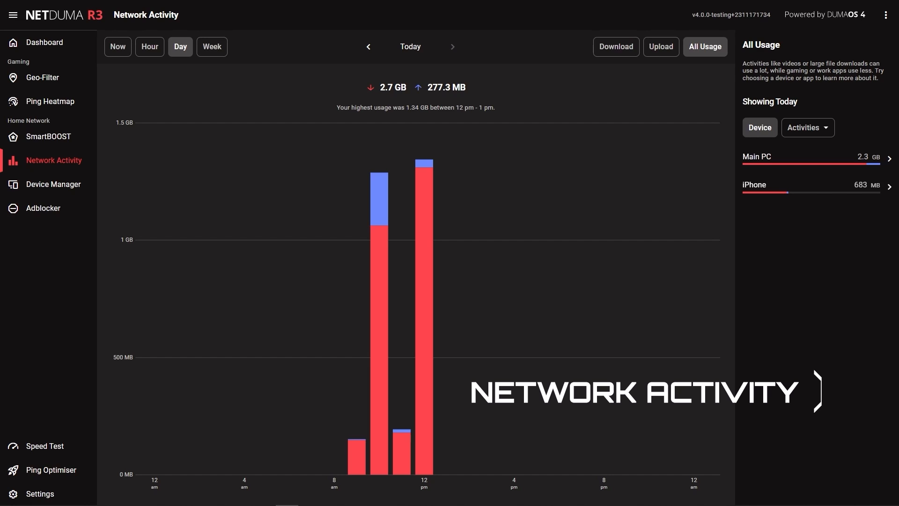
left_click(54, 184)
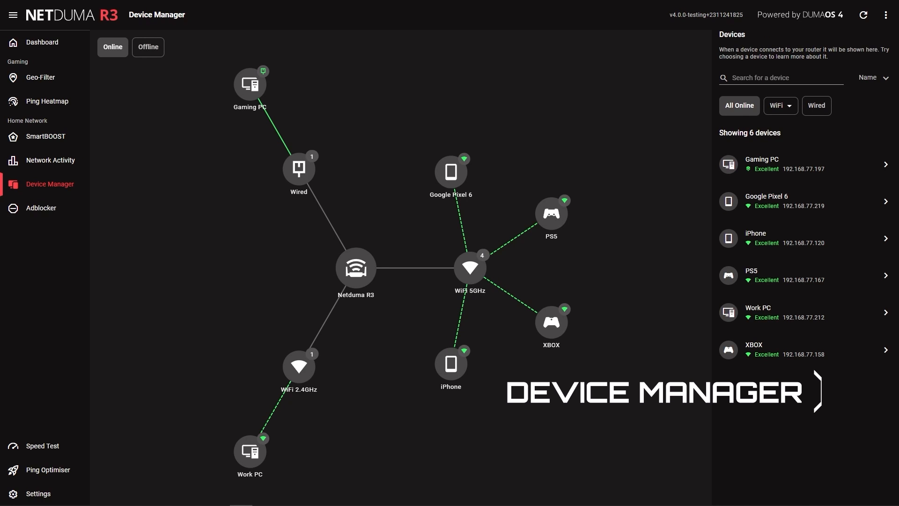
left_click(41, 207)
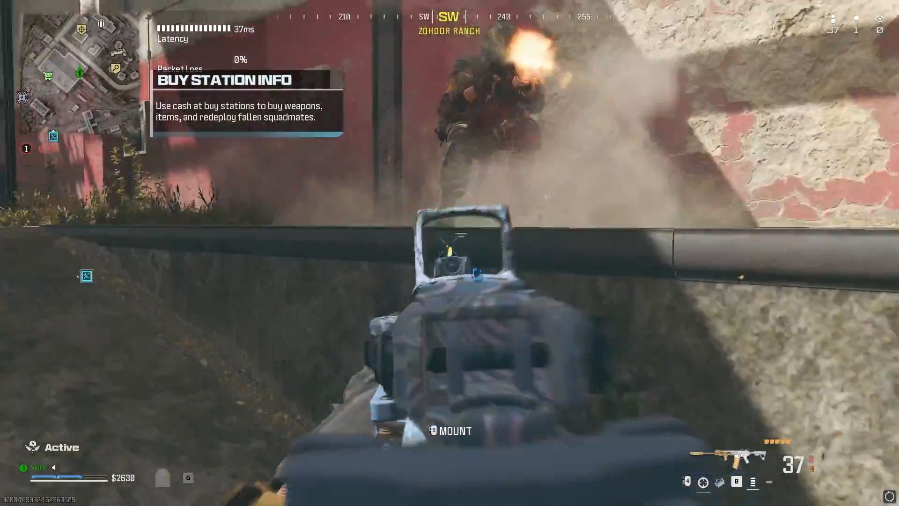
left_click(450, 253)
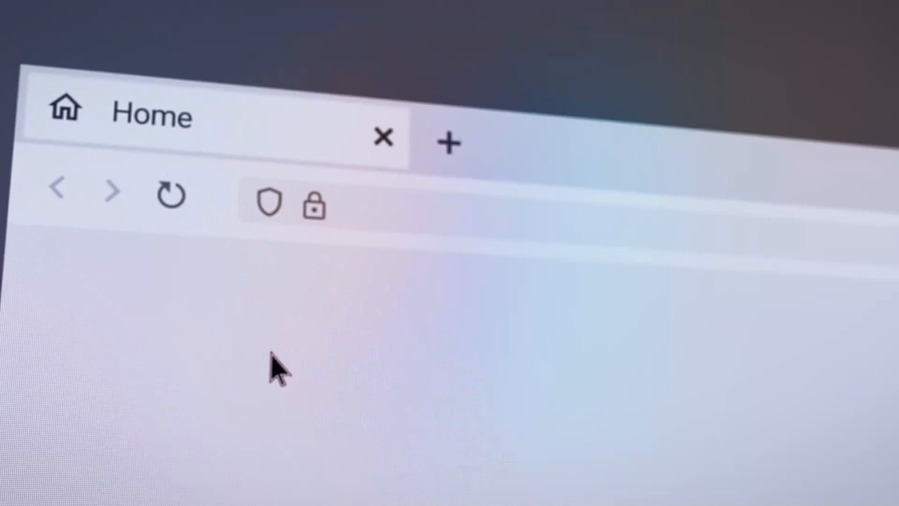
type("www.netduma.")
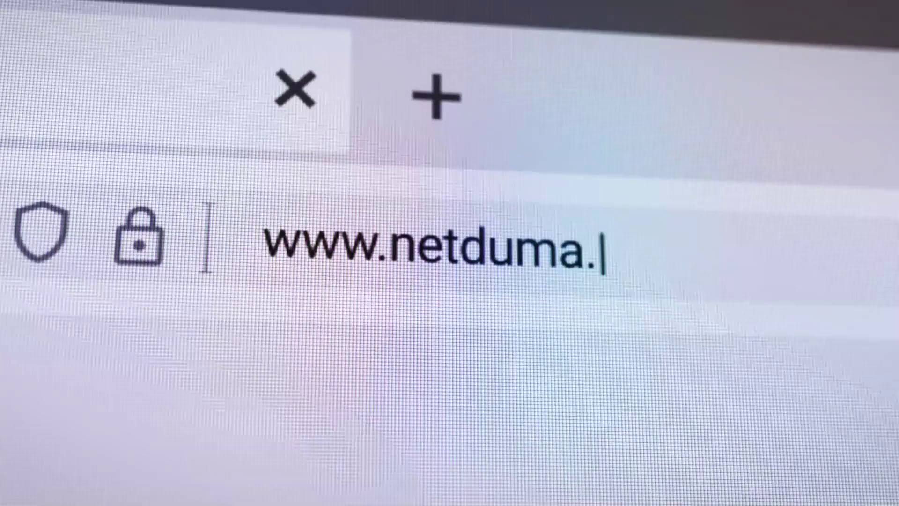
type("com")
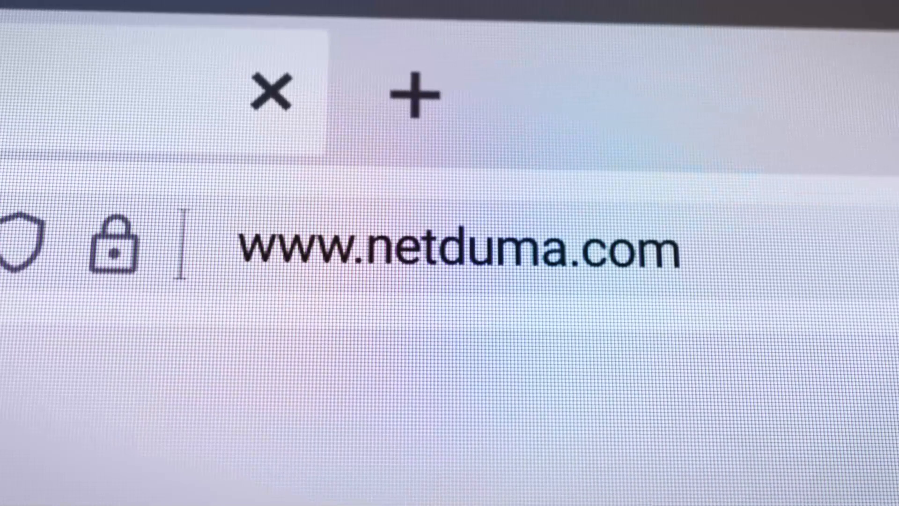